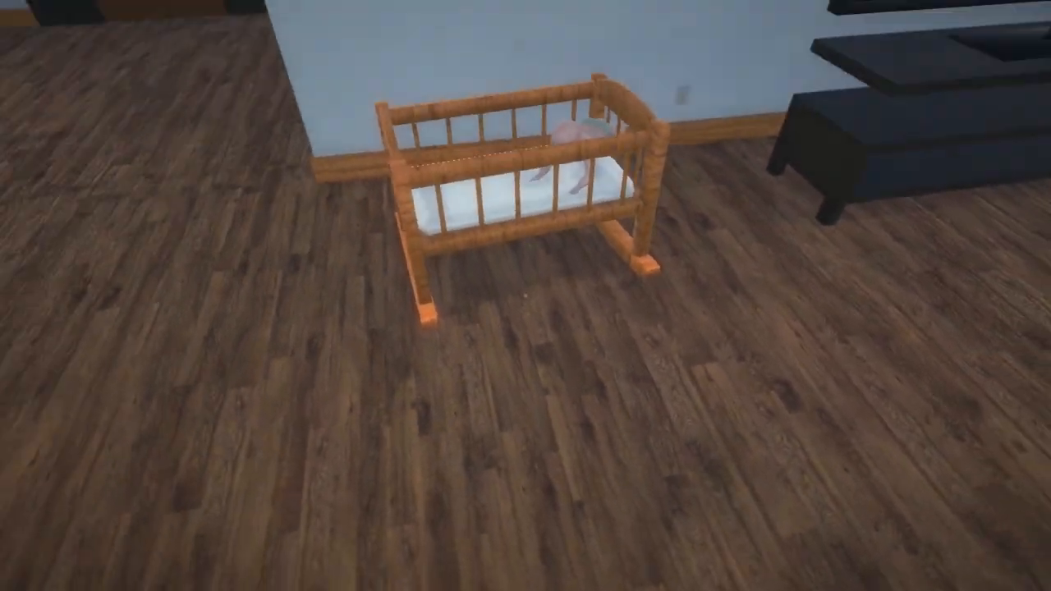
mouse_move(526, 296)
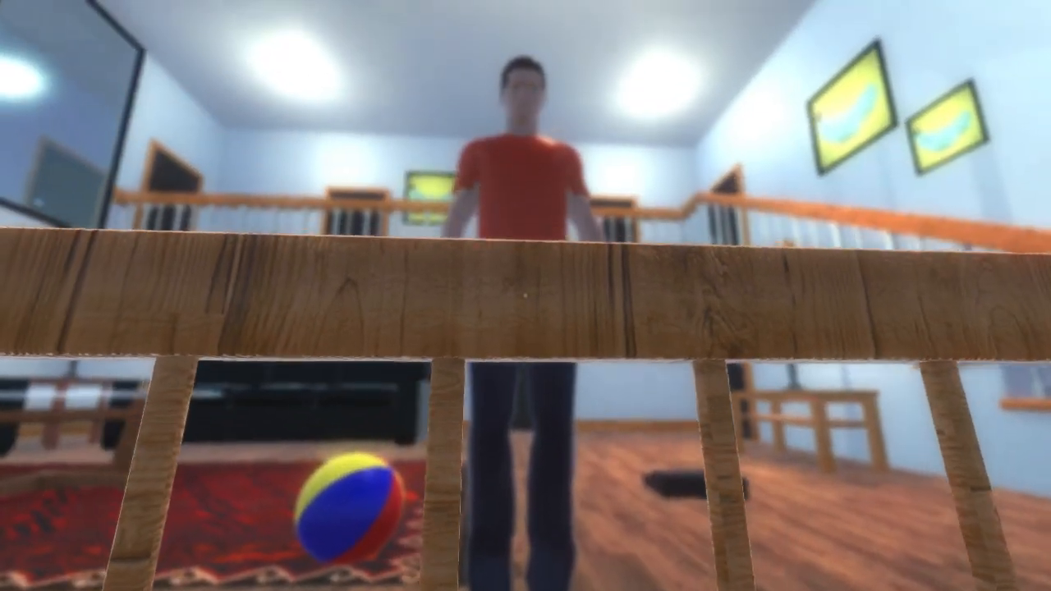
mouse_move(526, 295)
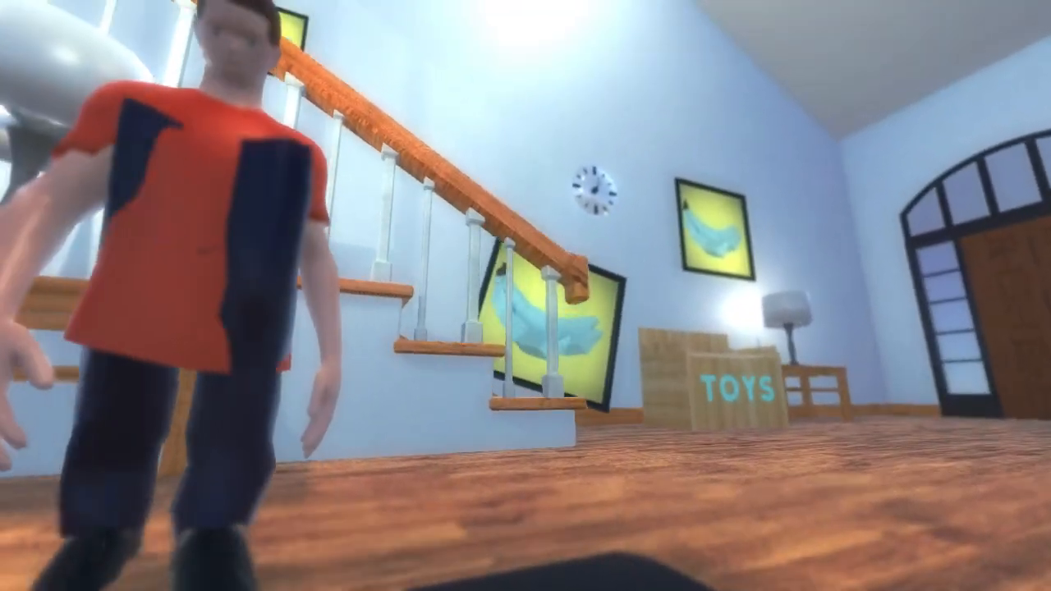
mouse_move(525, 296)
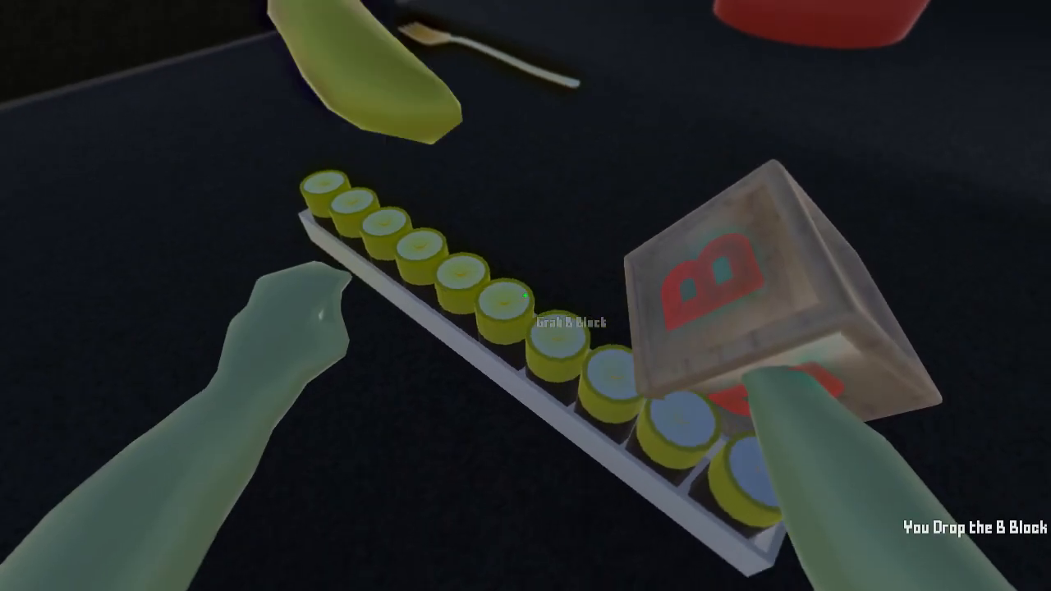
mouse_move(526, 296)
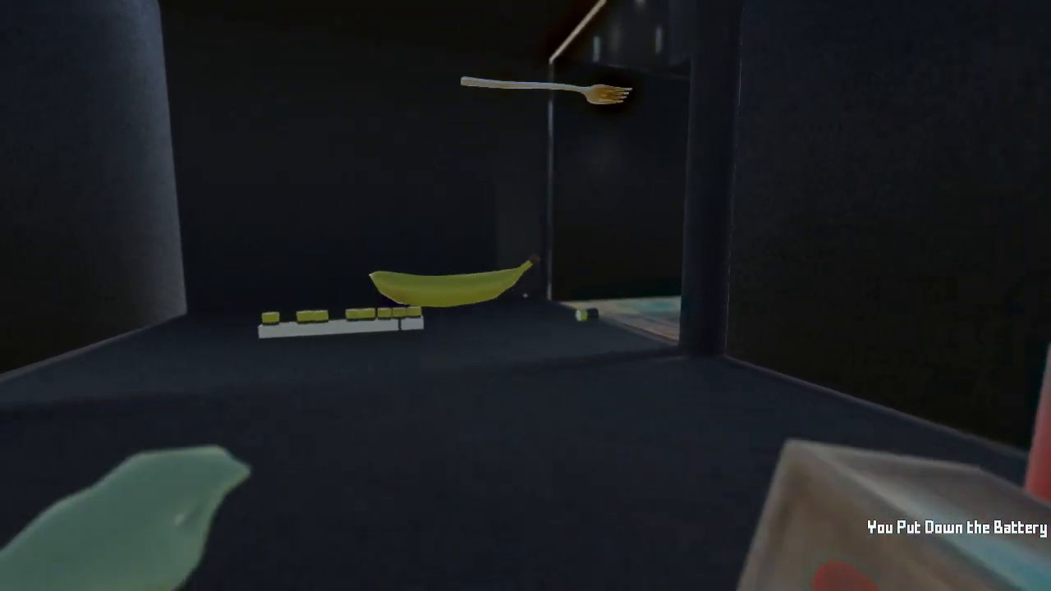
mouse_move(525, 296)
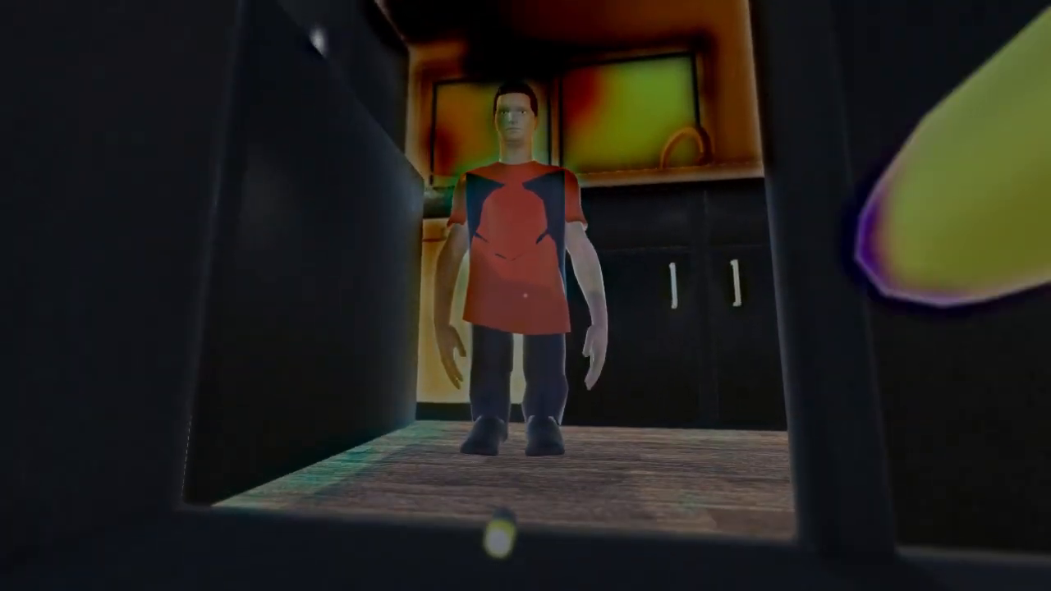
mouse_move(526, 296)
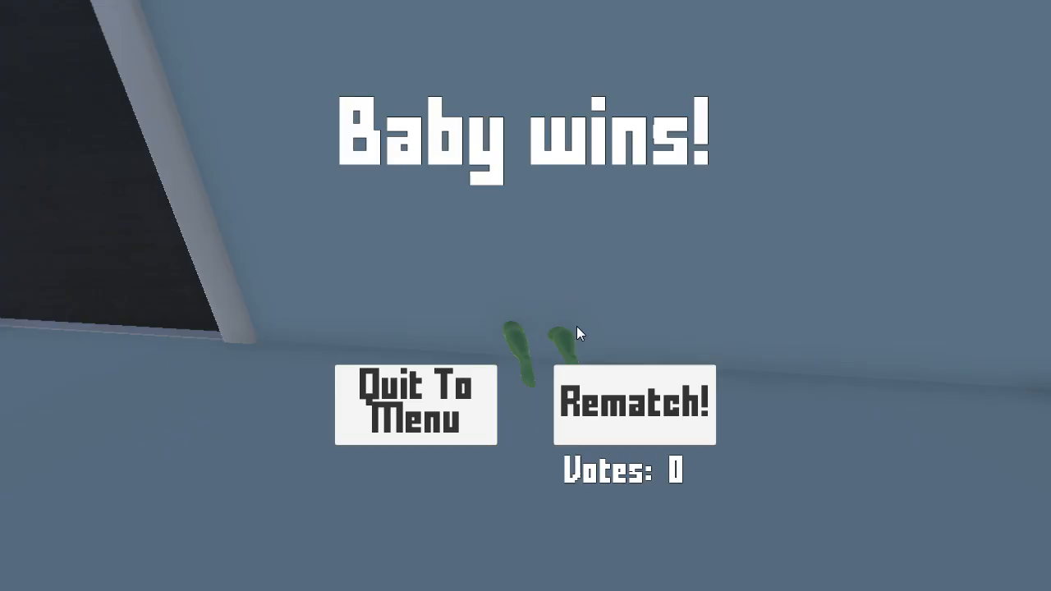
mouse_move(611, 435)
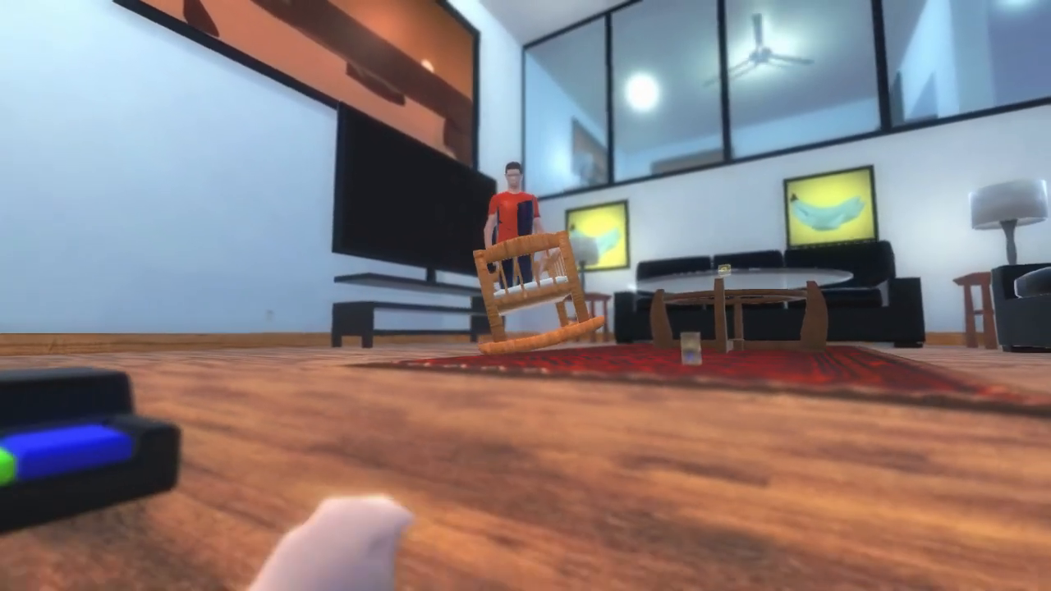
mouse_move(526, 295)
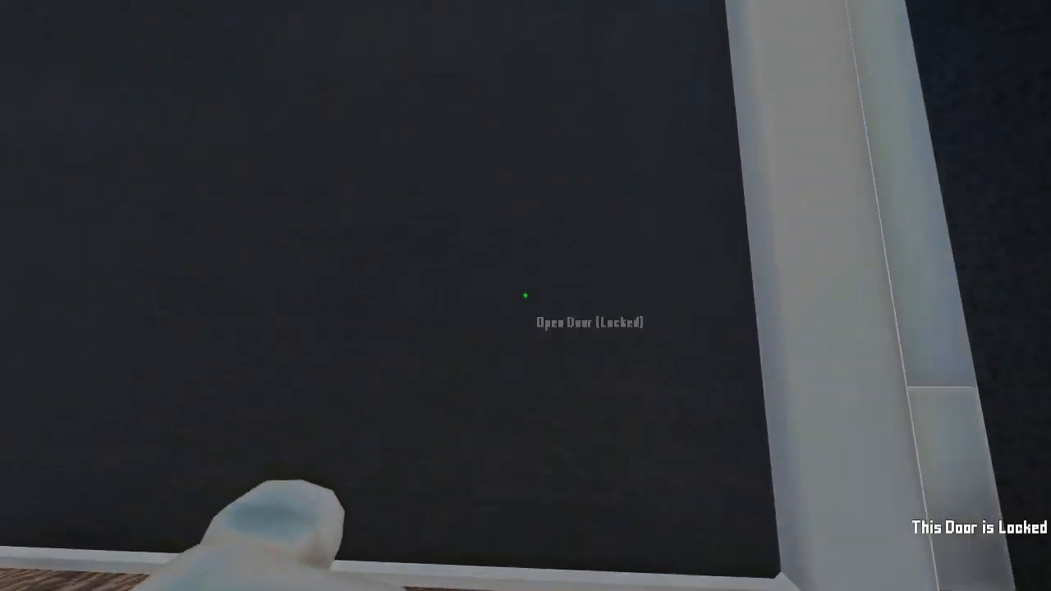
mouse_move(525, 296)
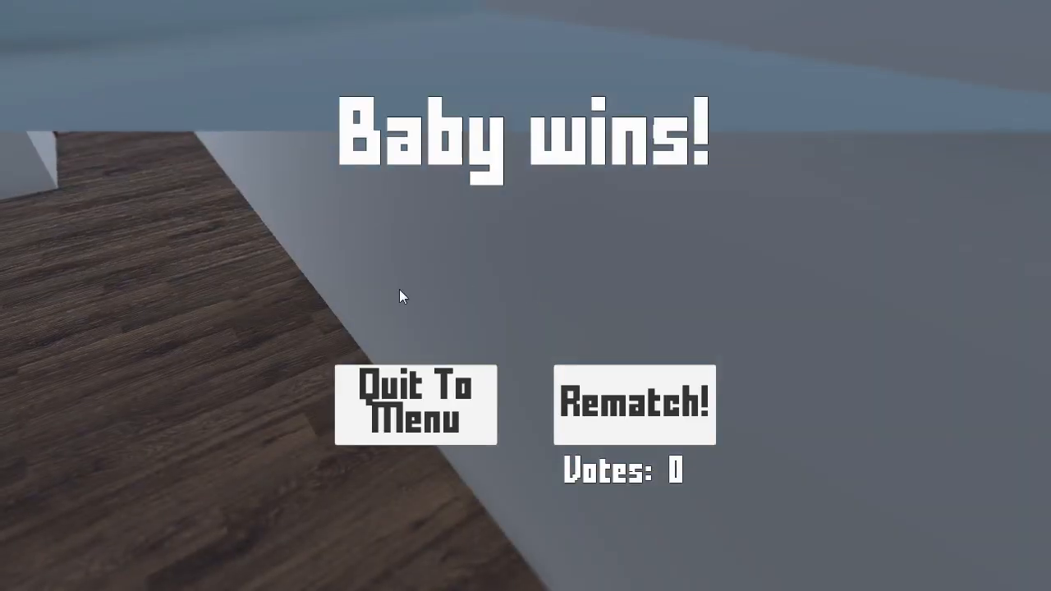
click(634, 404)
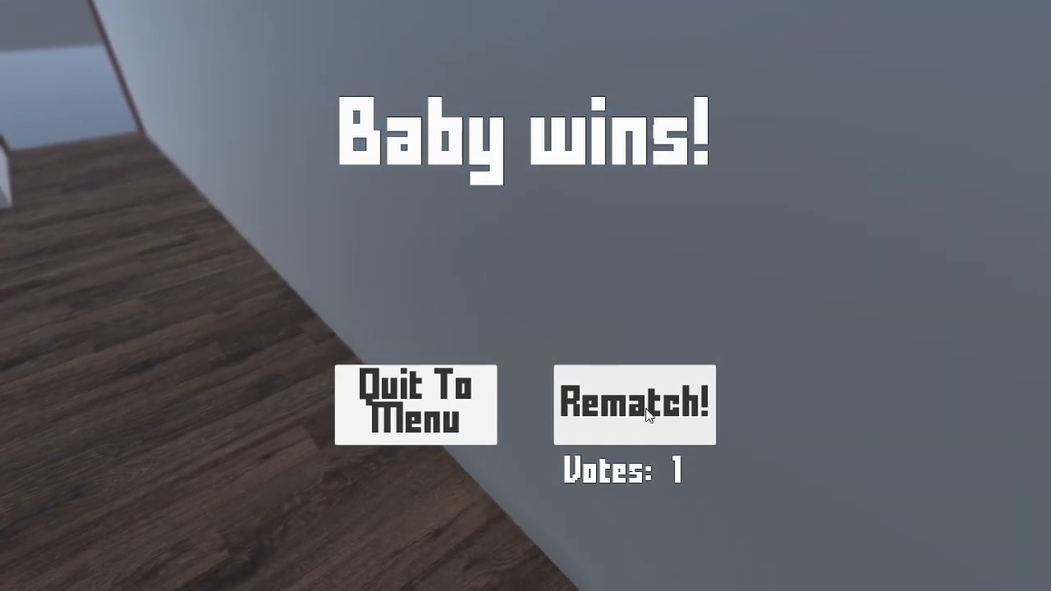
click(634, 404)
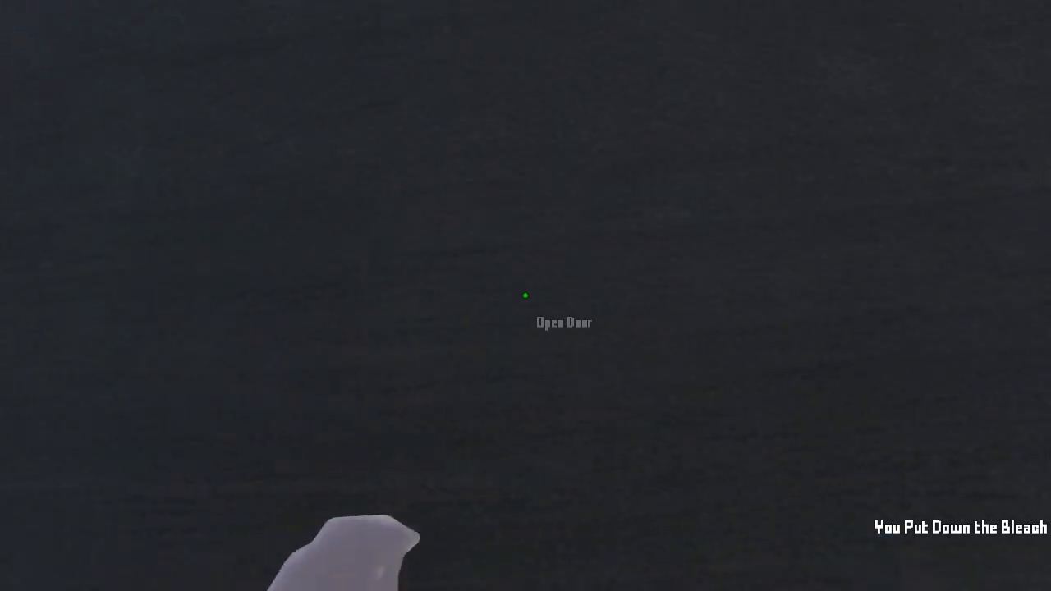
click(525, 296)
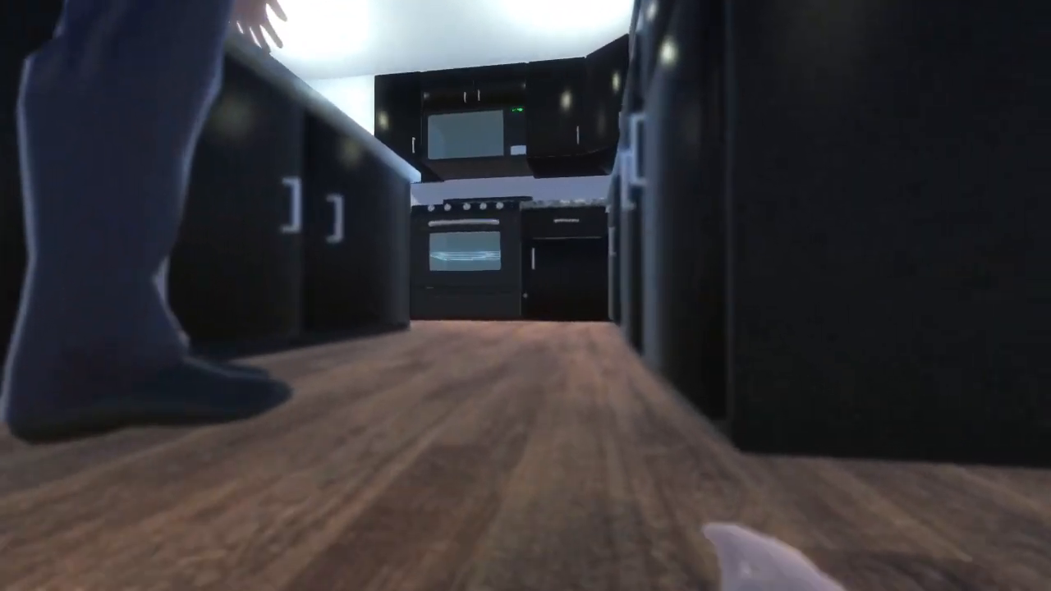
click(525, 296)
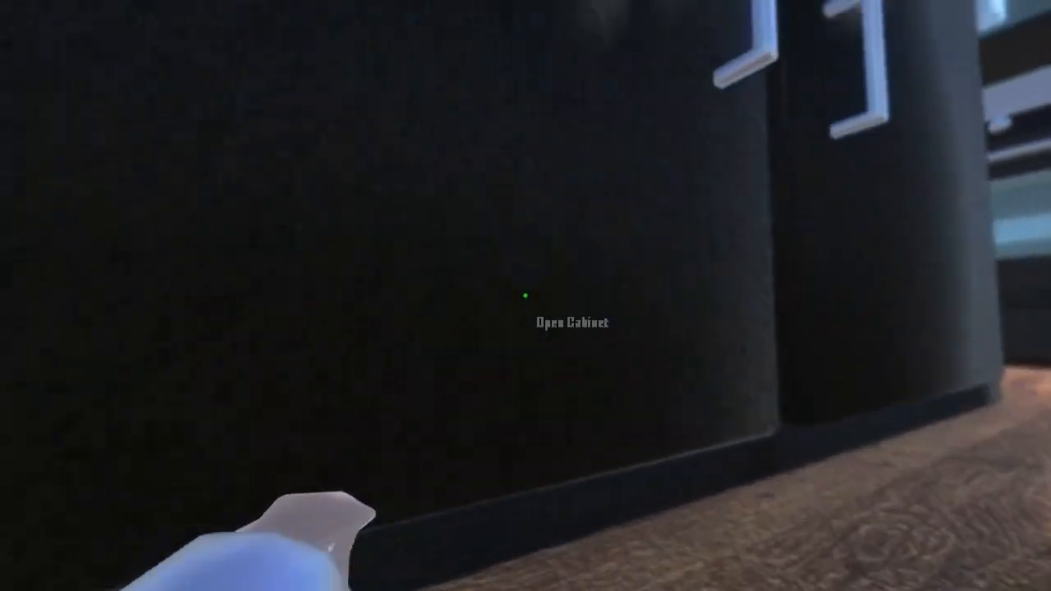
click(526, 292)
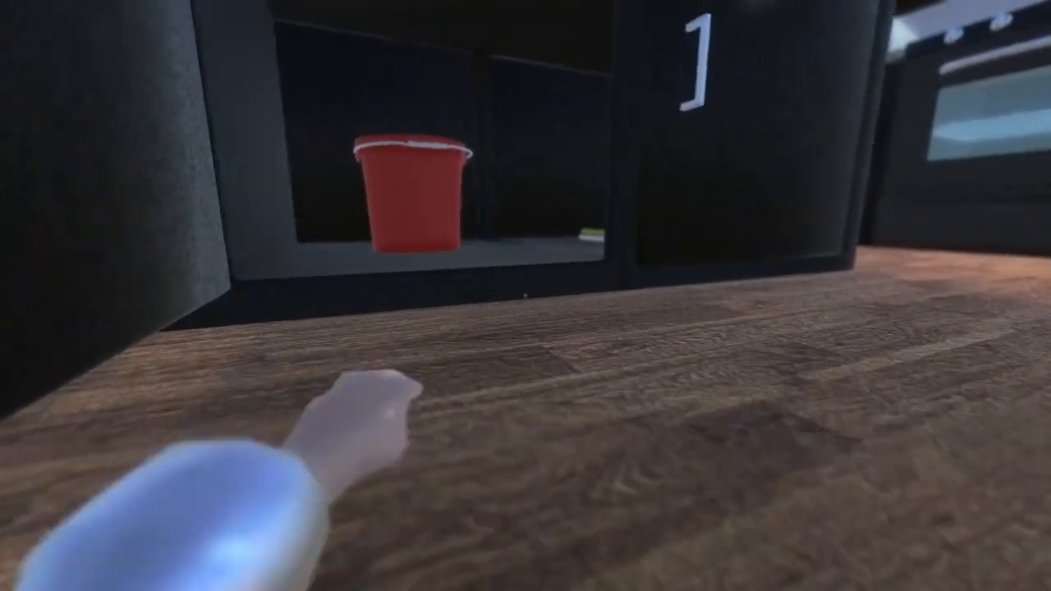
click(525, 296)
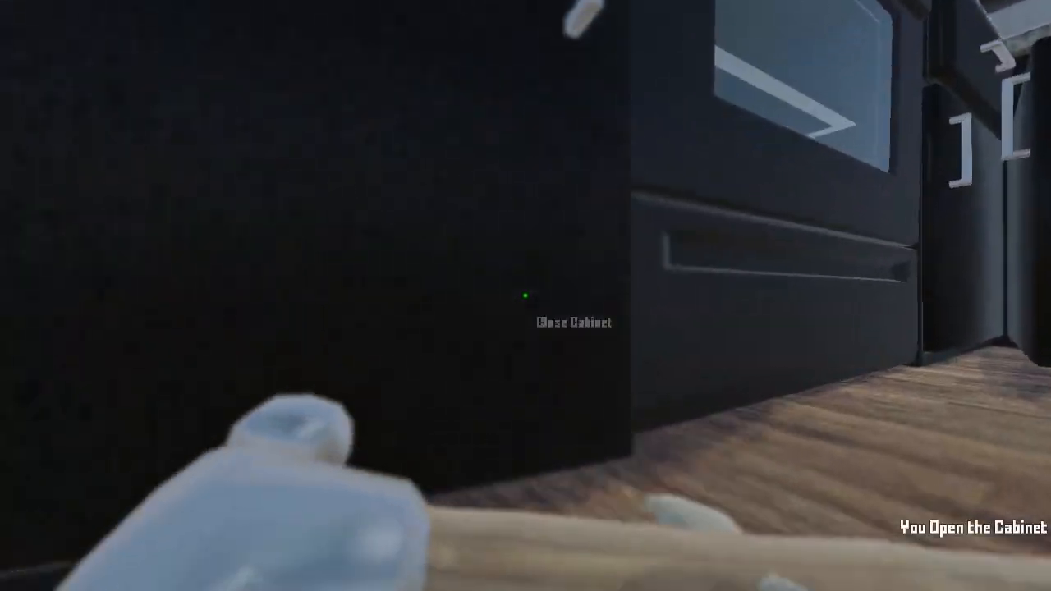
click(522, 293)
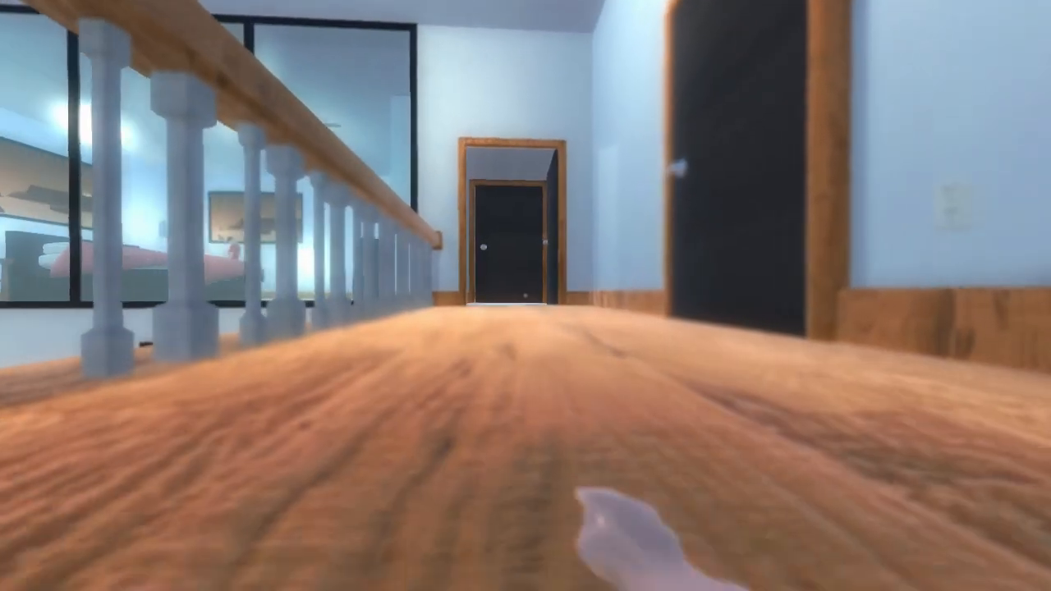
mouse_move(526, 296)
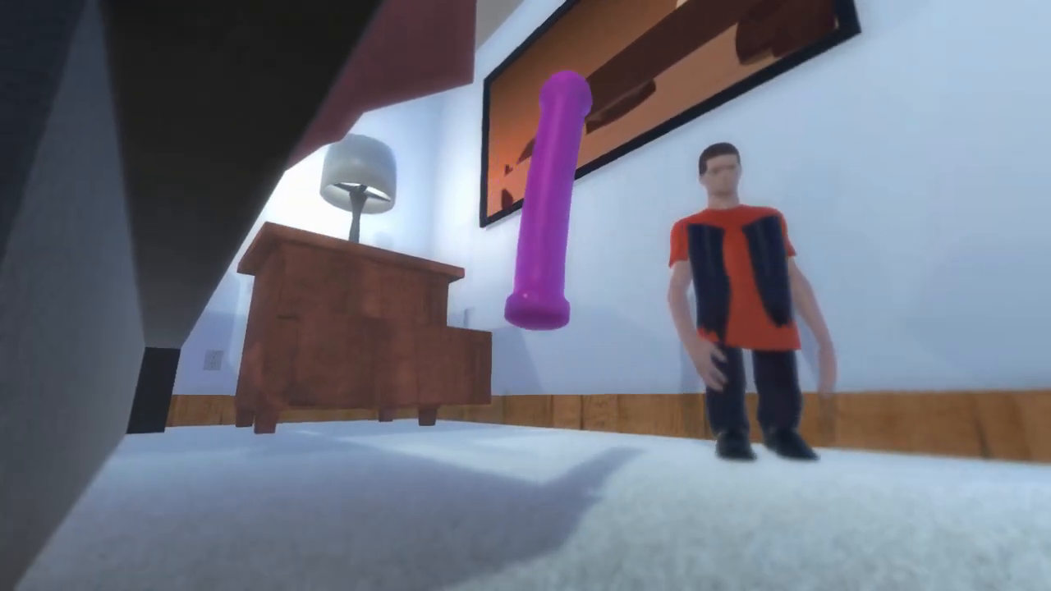
mouse_move(526, 295)
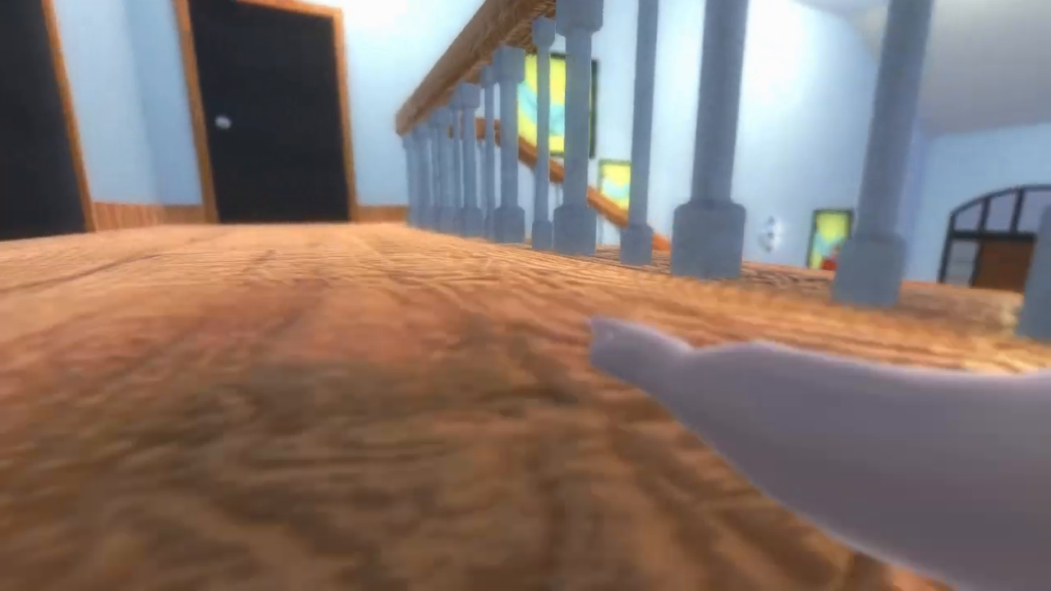
mouse_move(526, 296)
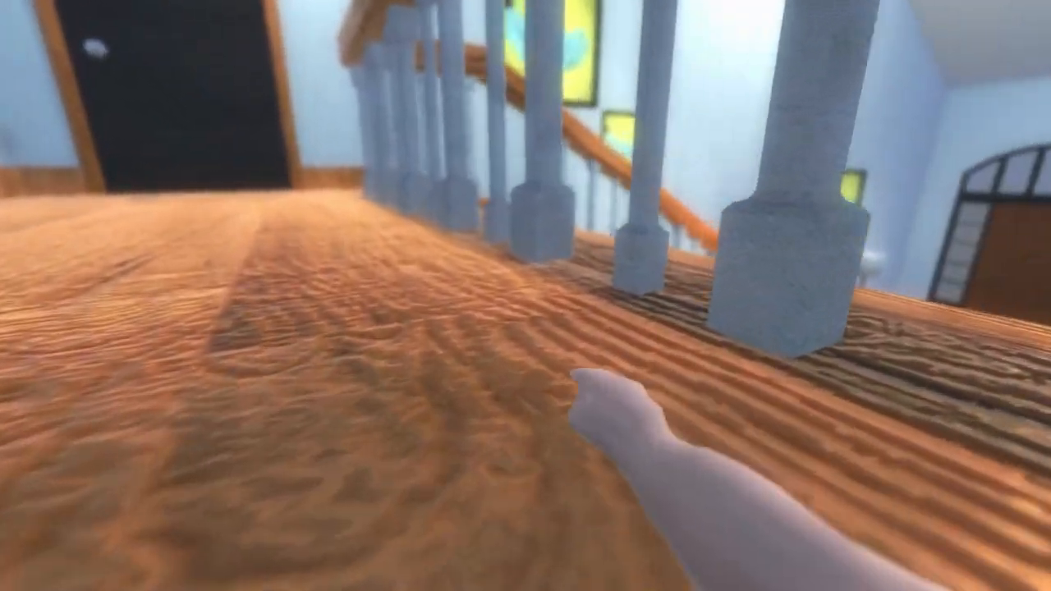
mouse_move(525, 296)
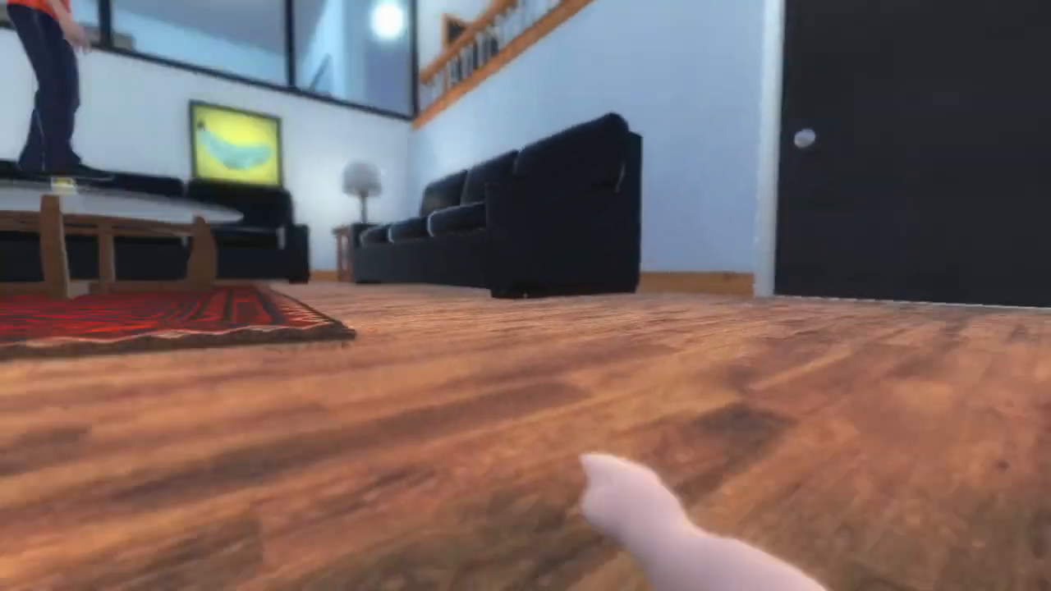
mouse_move(526, 296)
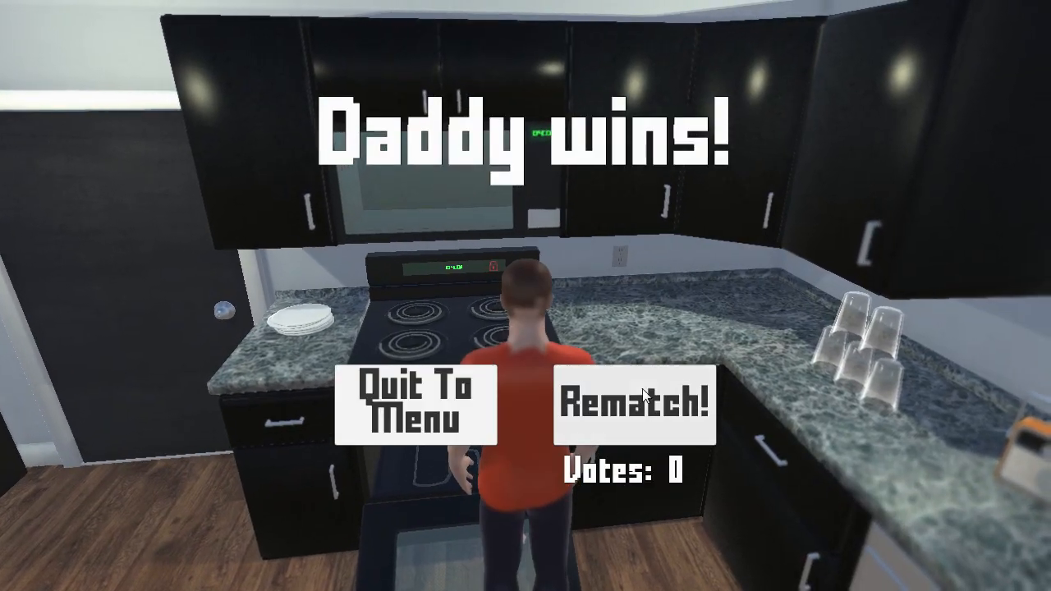
click(634, 407)
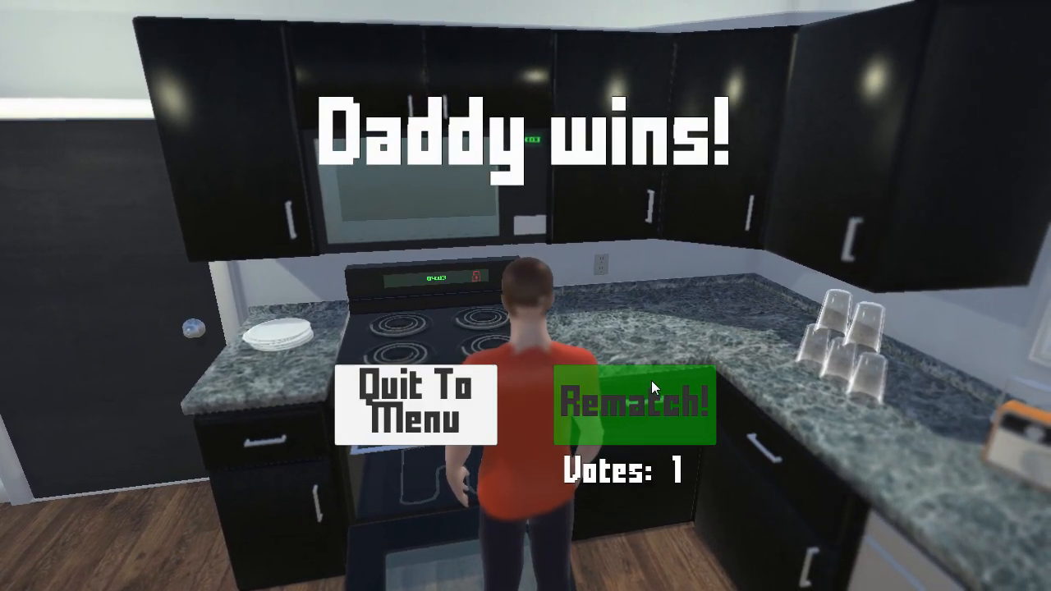
click(628, 408)
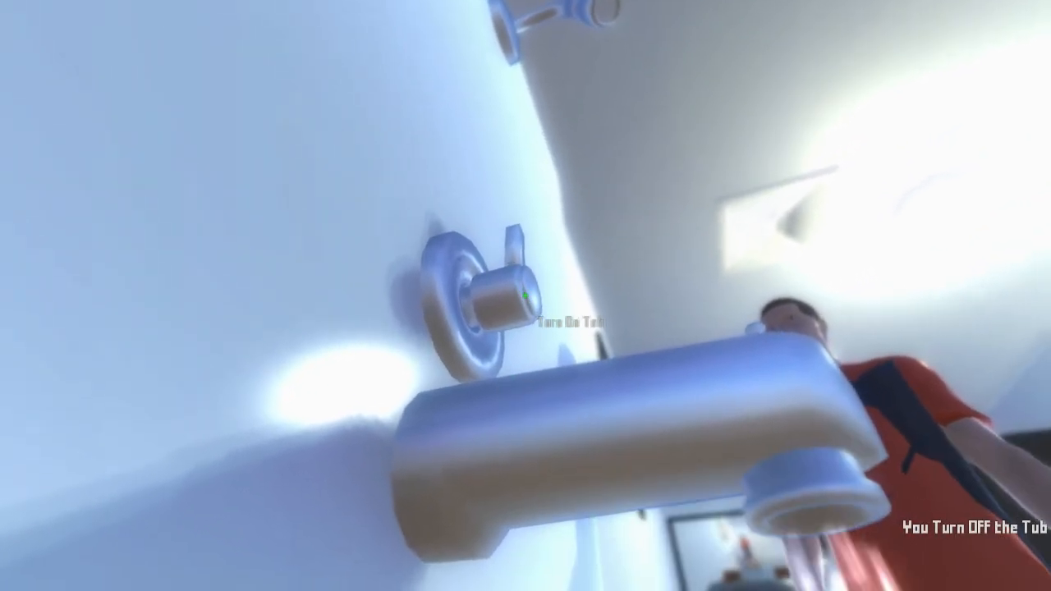
click(500, 296)
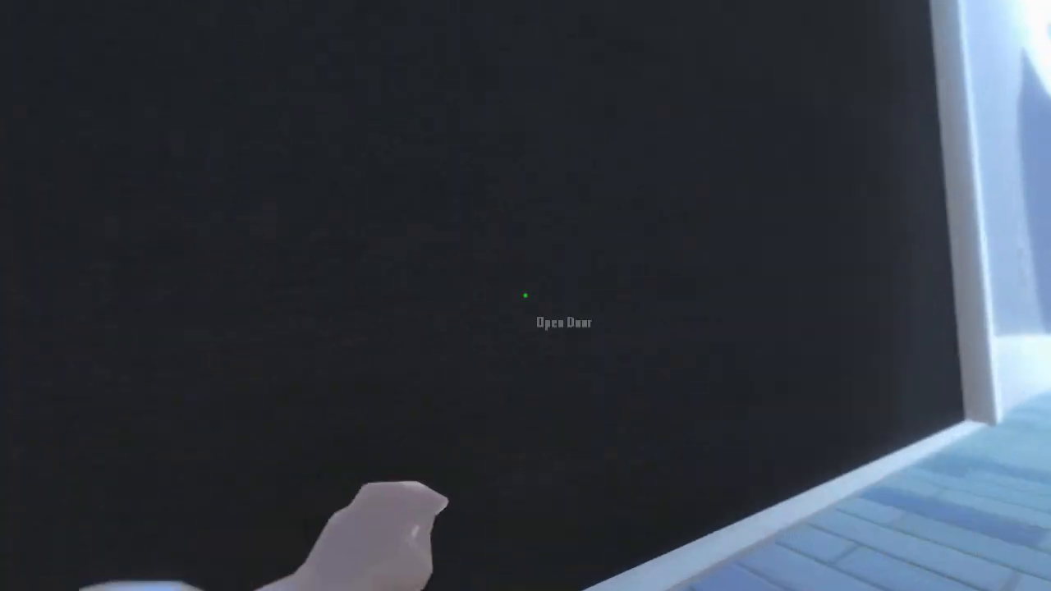
click(525, 295)
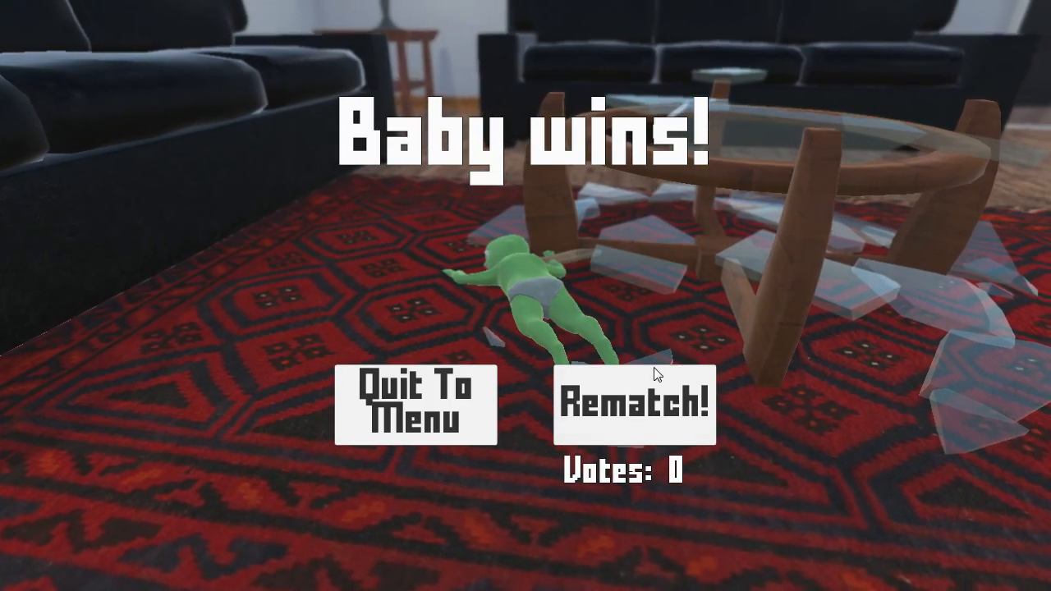
click(634, 404)
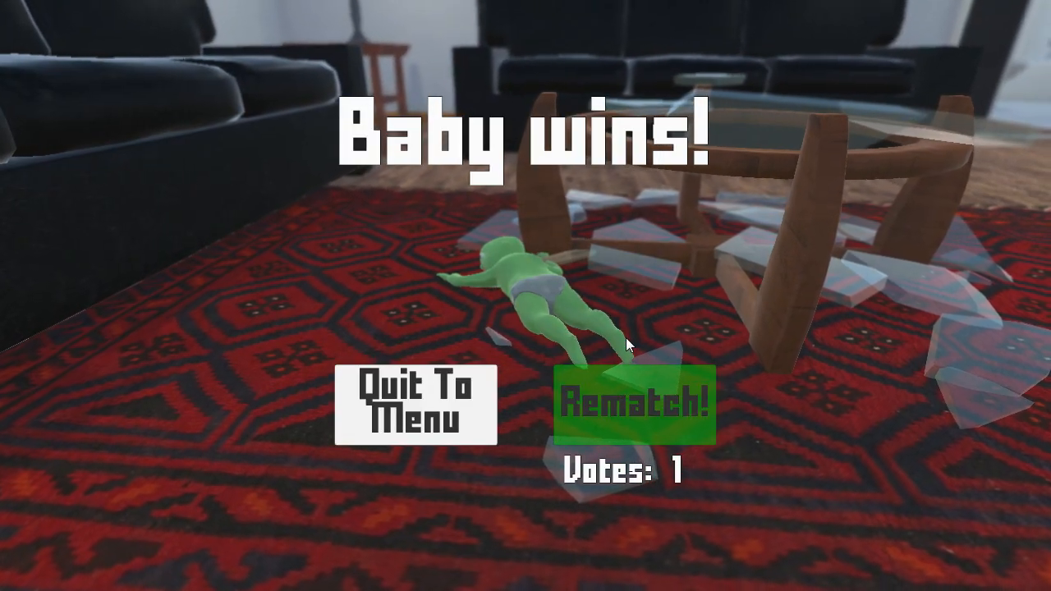